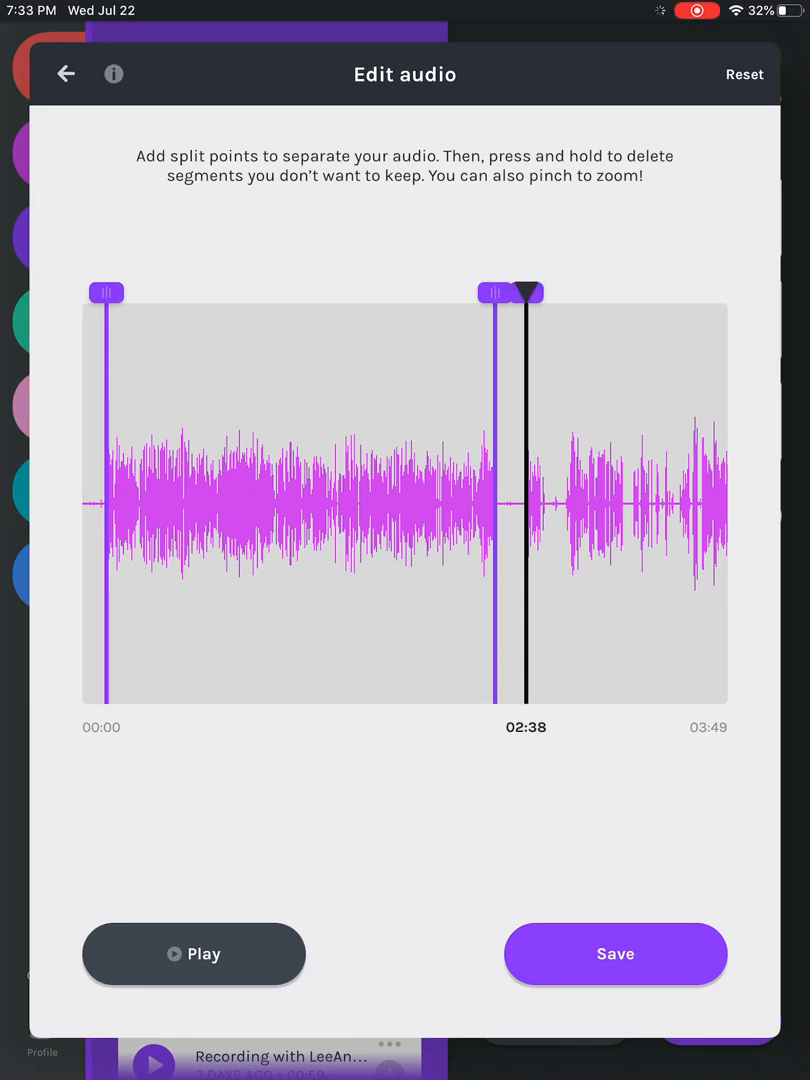
Play the recording, pause near 2:38 to add a split point, then resume playback
left_click(194, 954)
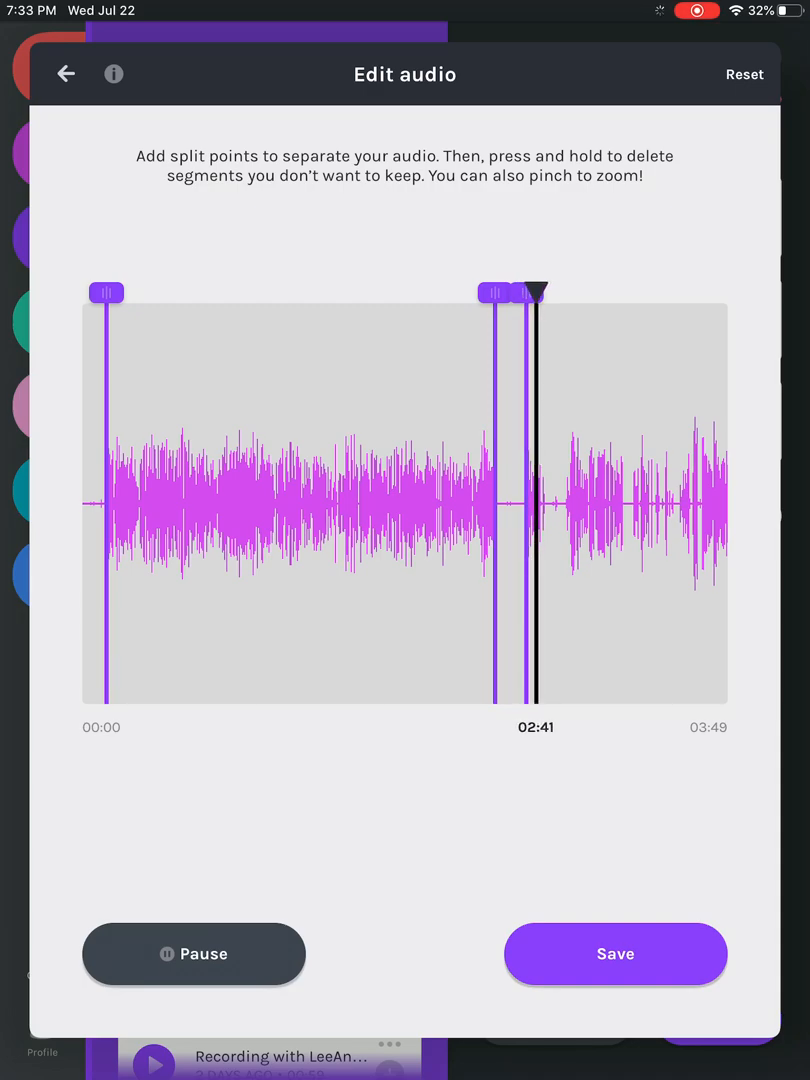
left_click(193, 954)
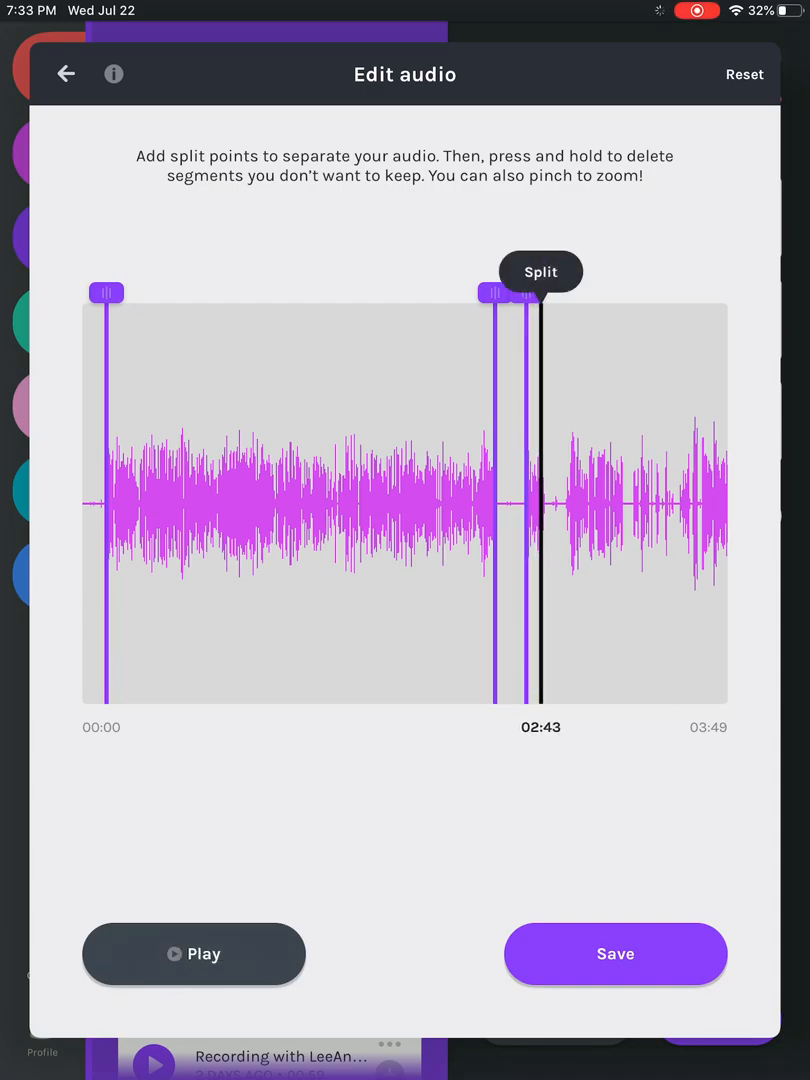
left_click(194, 954)
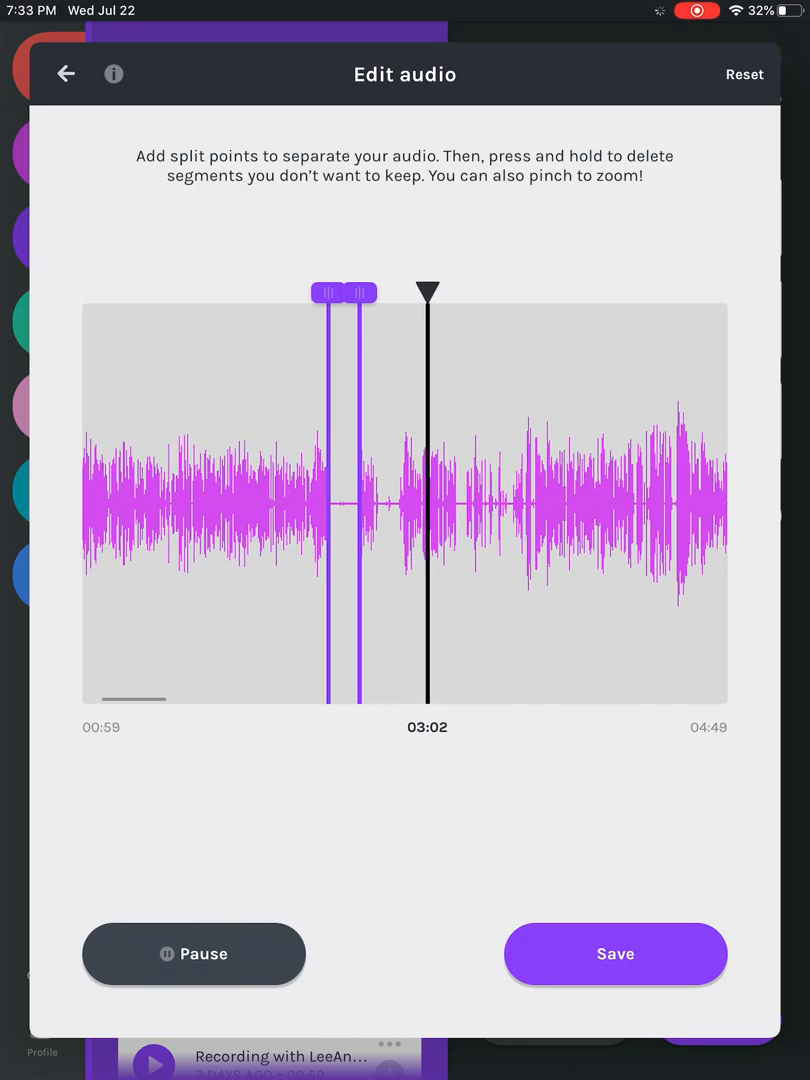
Split the audio at 3:00, then pause and drag the playhead back to 3:12
left_click(194, 954)
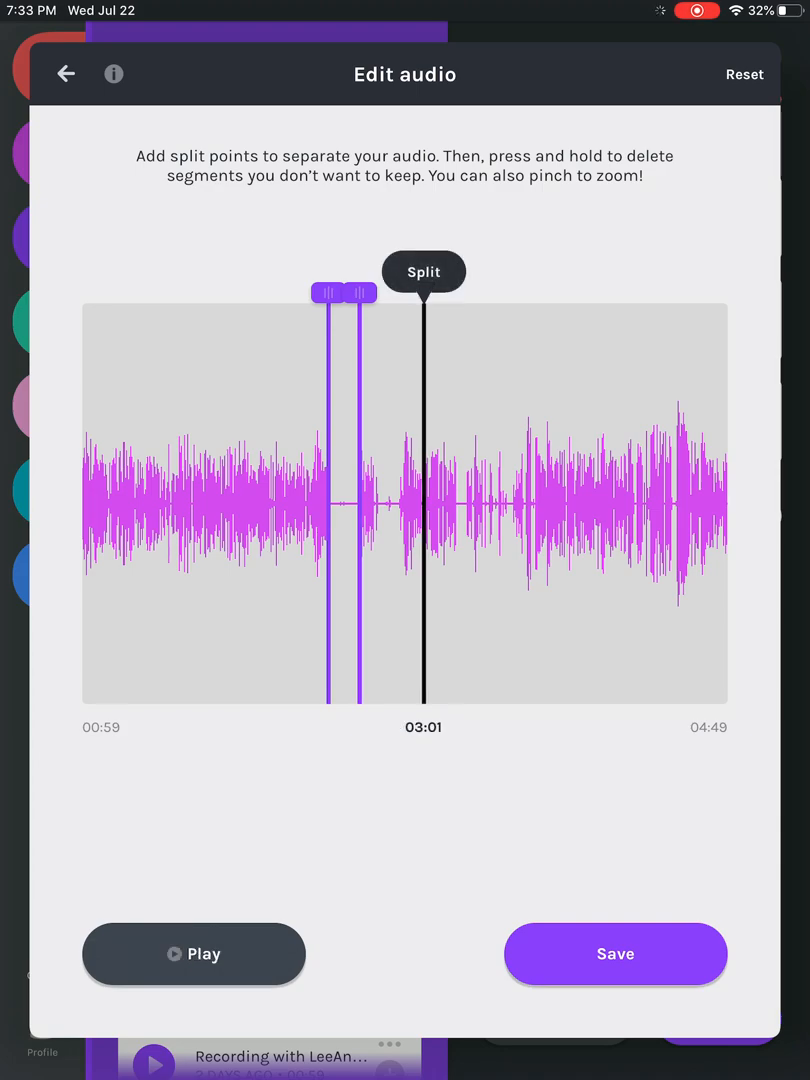
left_click(194, 954)
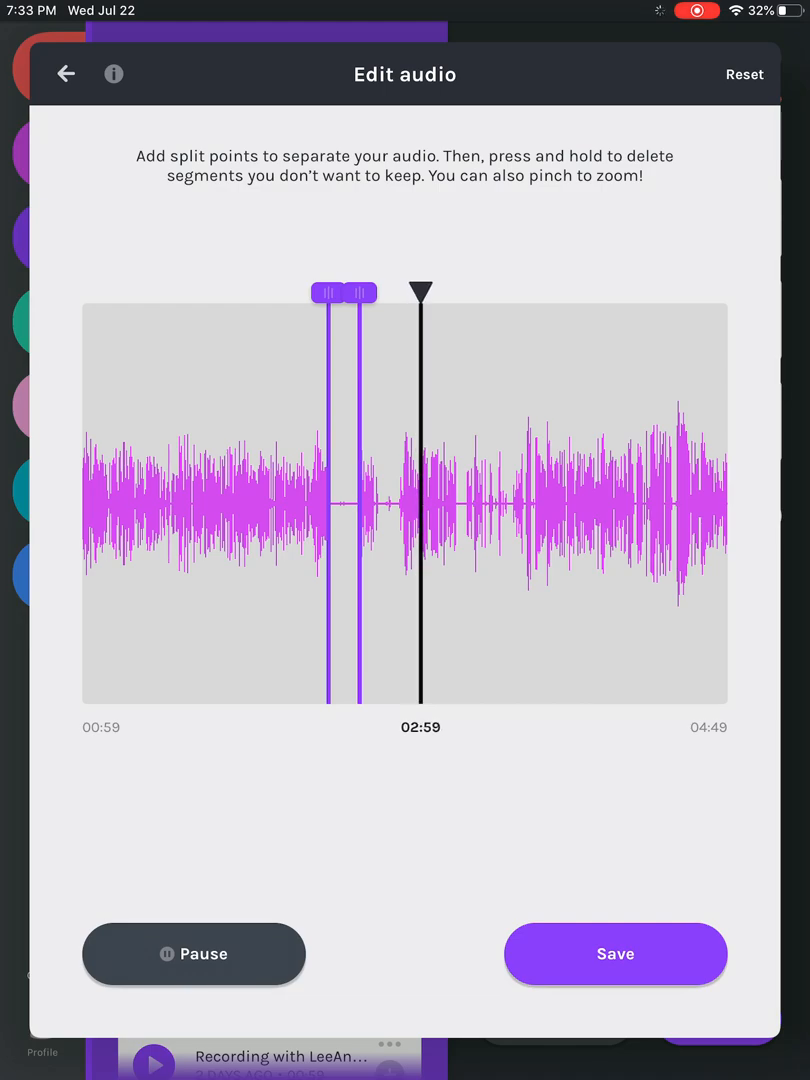
left_click(194, 954)
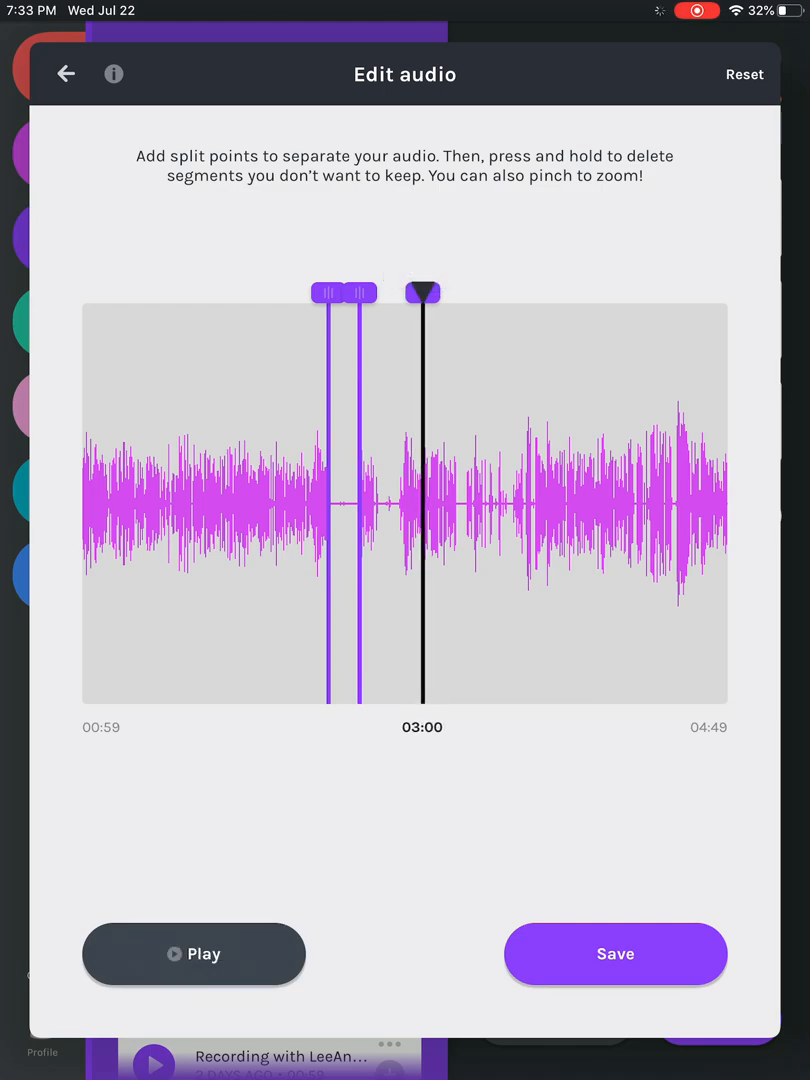
left_click(194, 954)
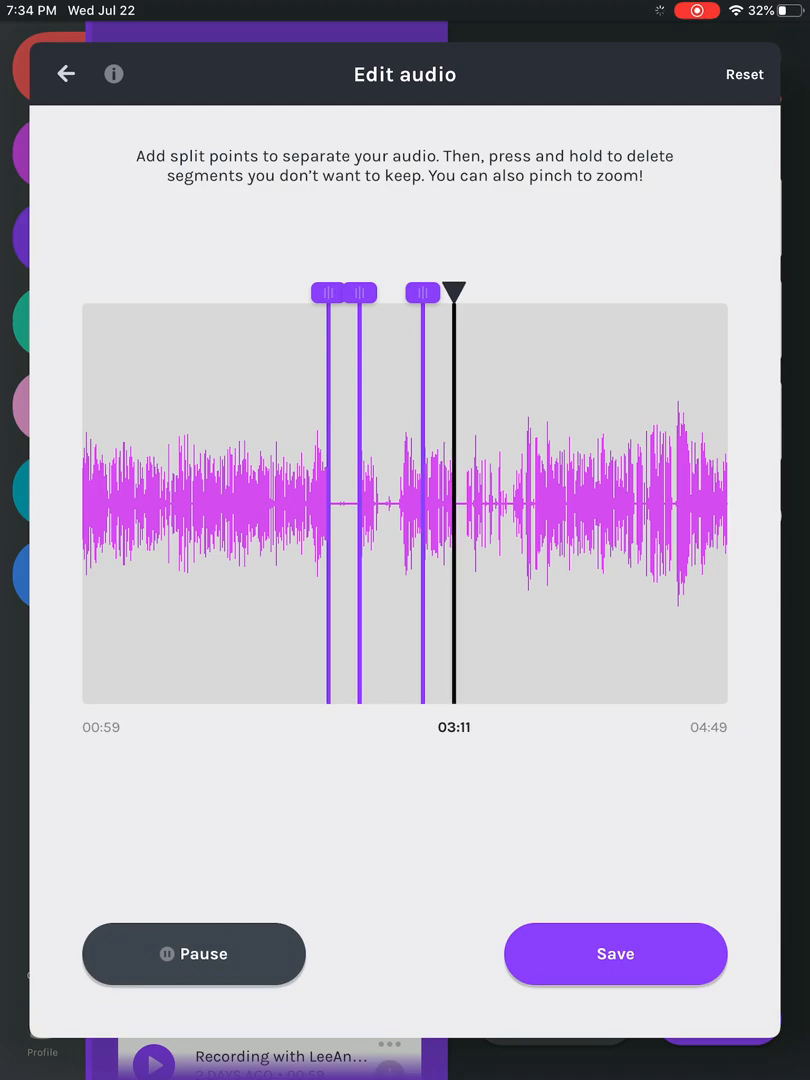
left_click(194, 953)
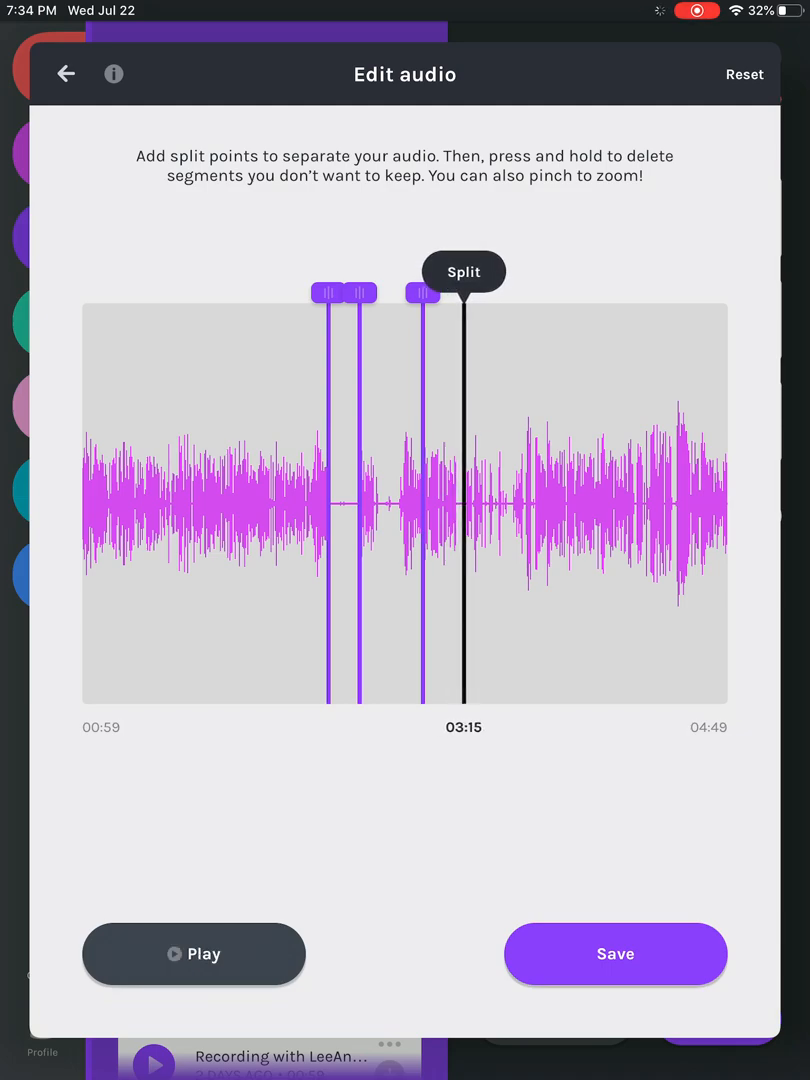
left_click_drag(464, 292, 457, 292)
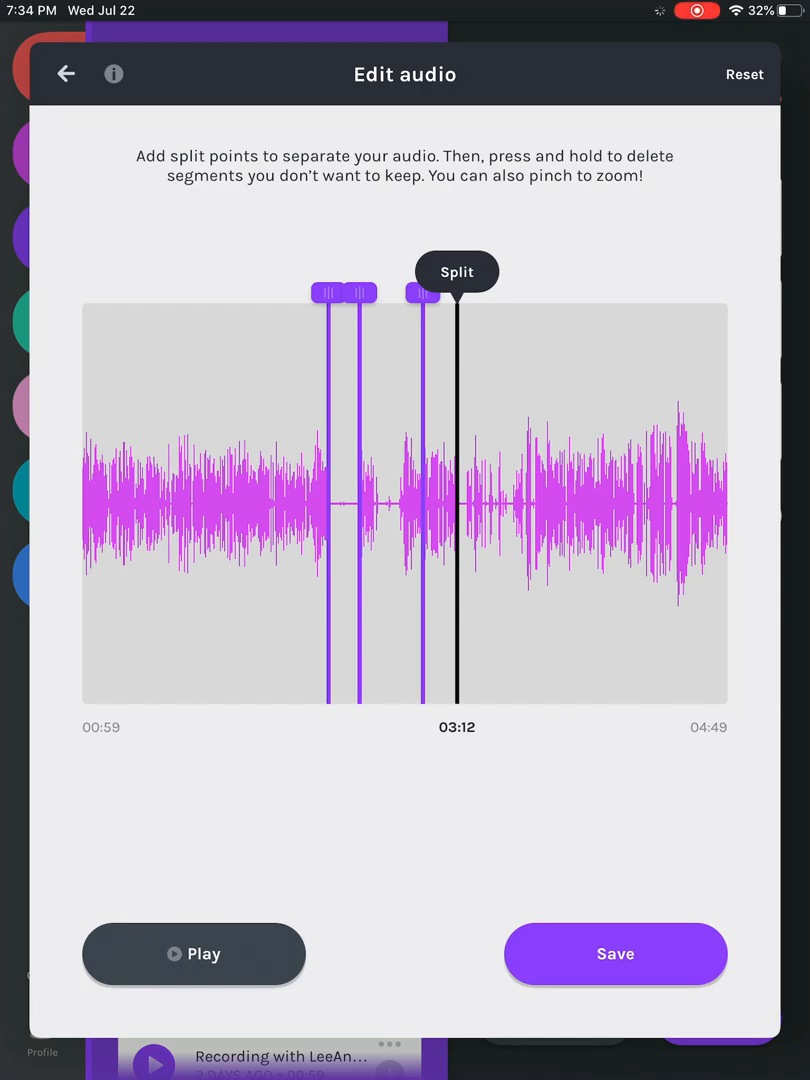
Split at 3:12 and delete the unwanted 2:26–3:00 segment
left_click(194, 954)
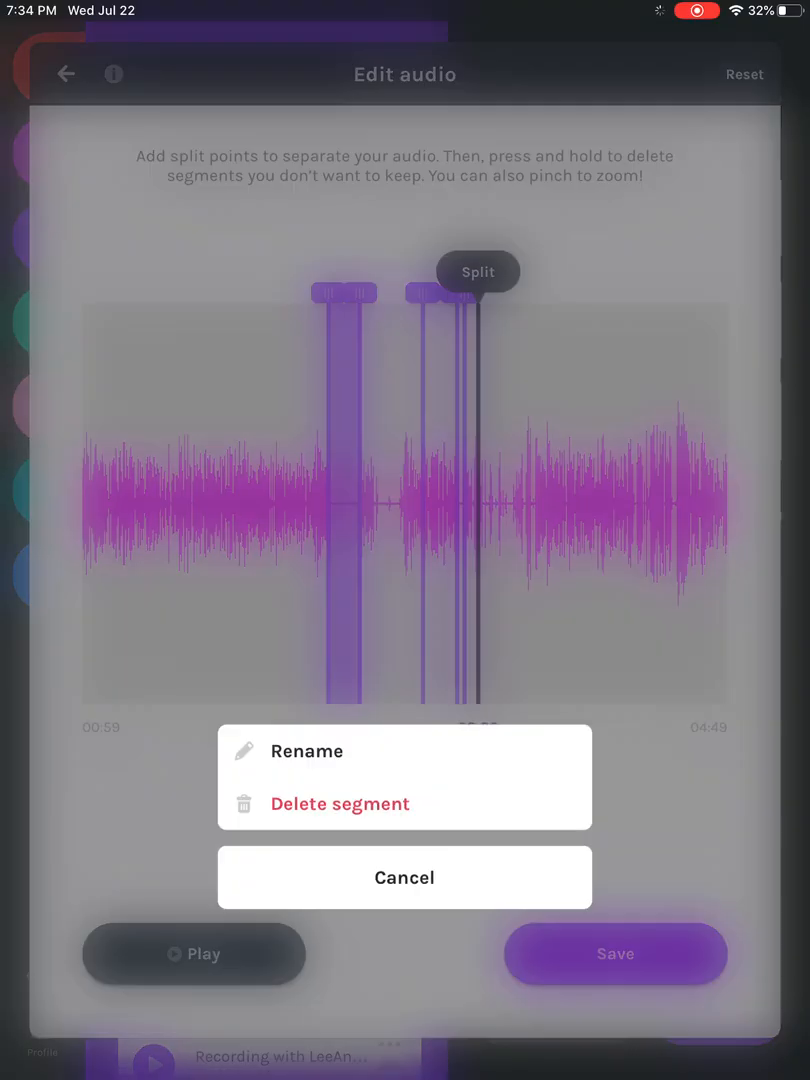
left_click(404, 877)
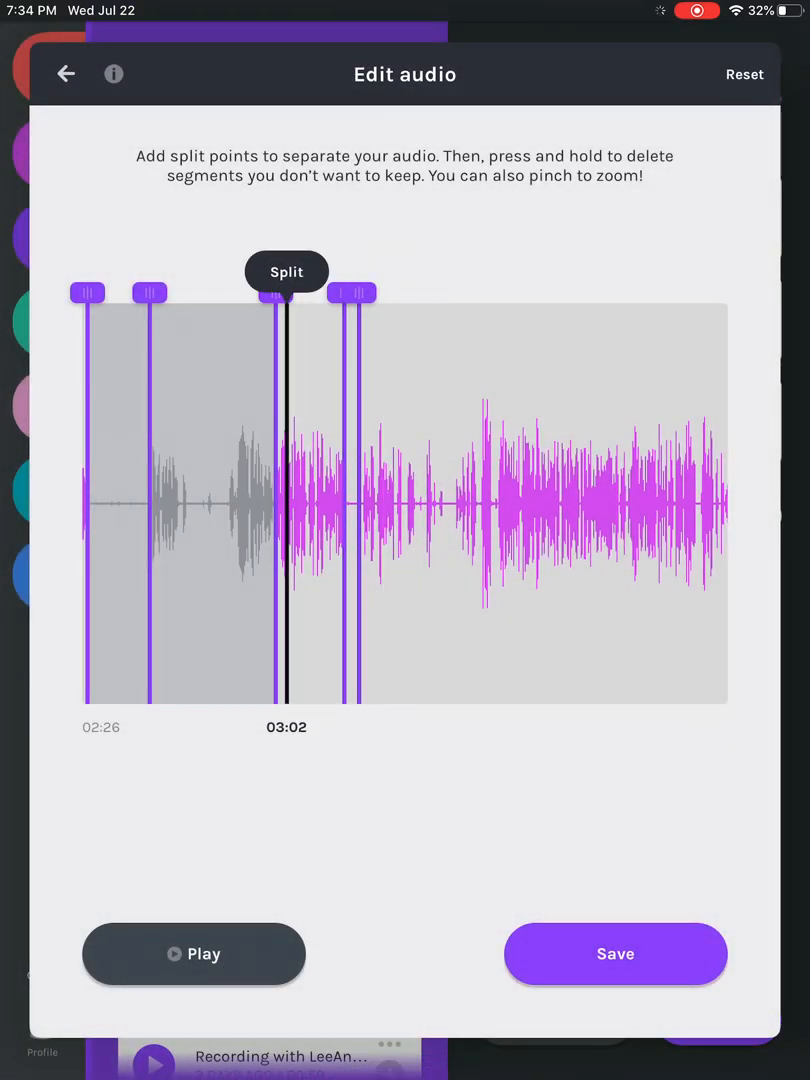
Delete the segment after 3:12, leaving only 3:00–3:12 active
left_click(194, 954)
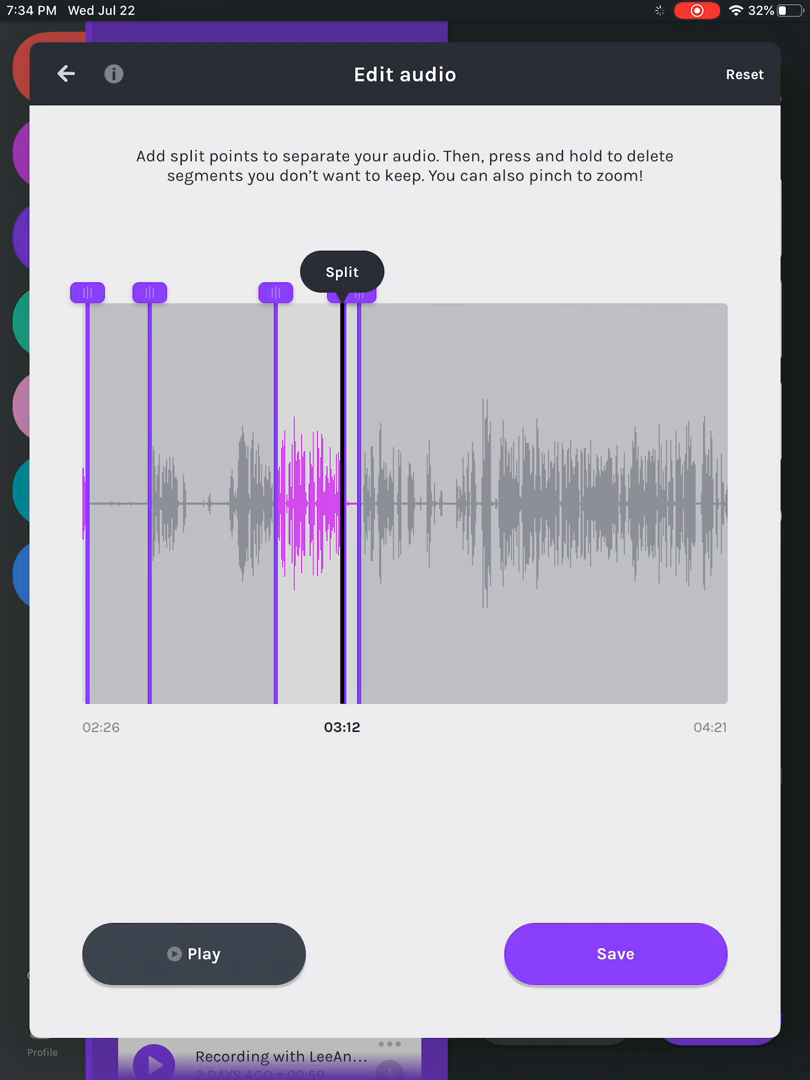
Cancel clearing all split points, adjust the split near 3:12, and dismiss the rename box
left_click(744, 74)
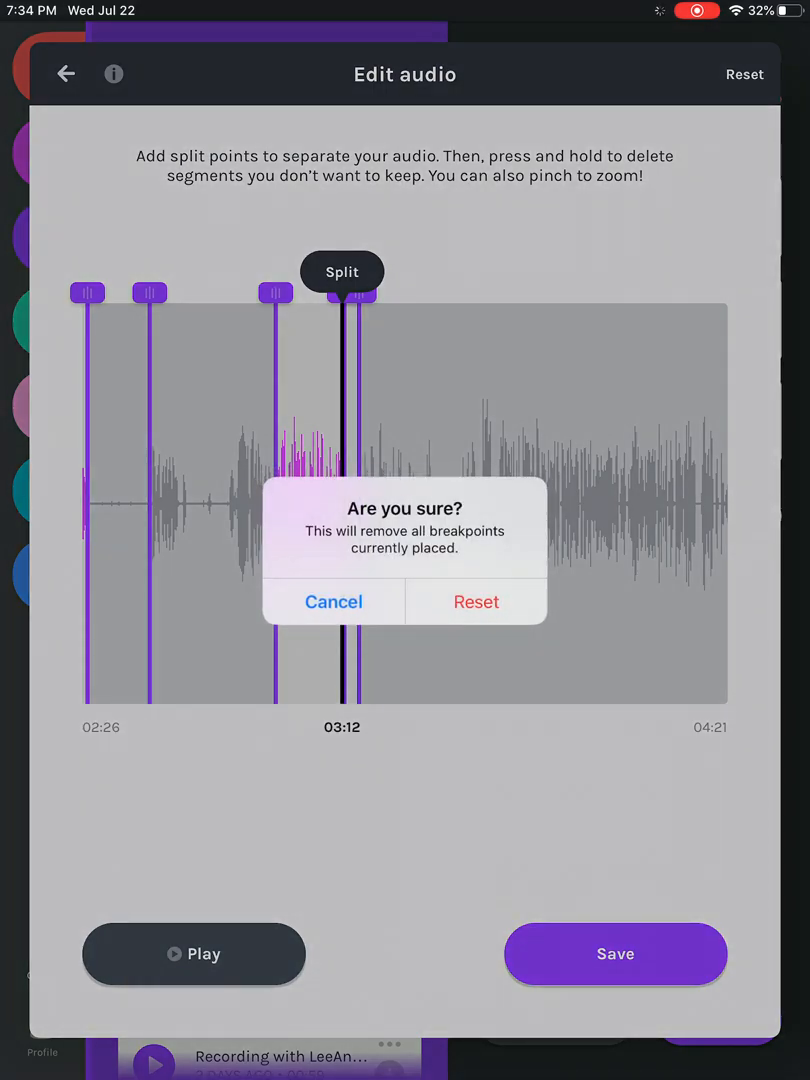
left_click(333, 601)
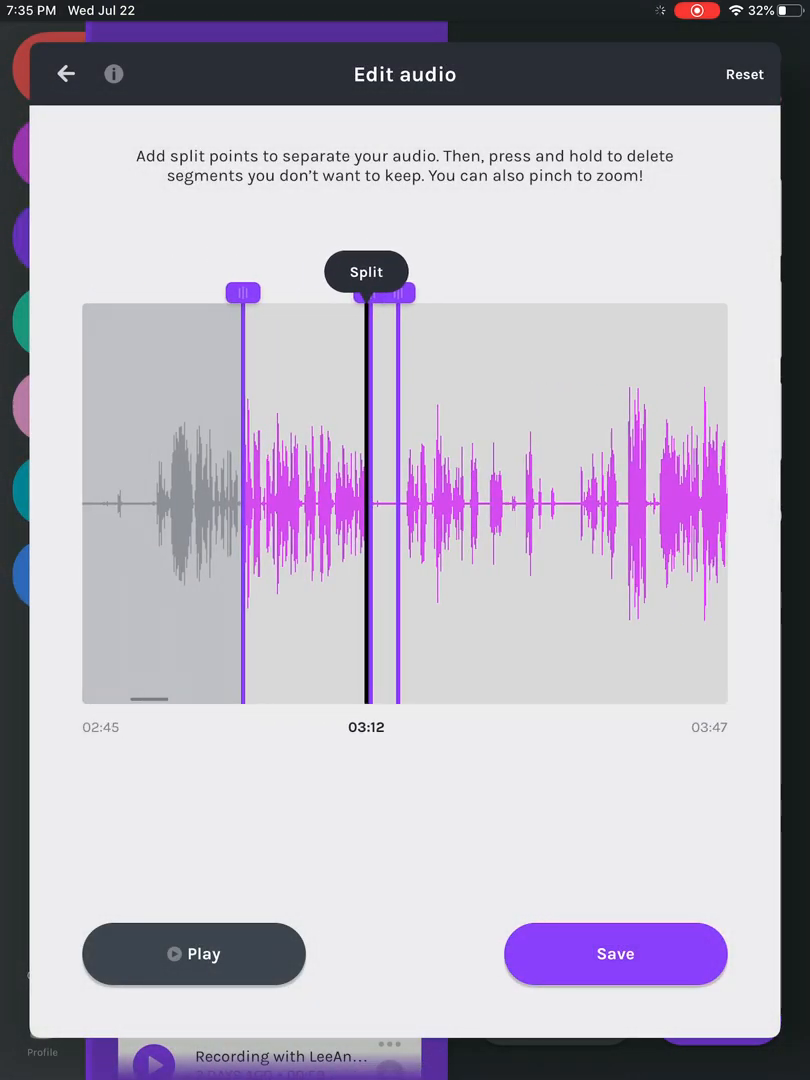
left_click(194, 954)
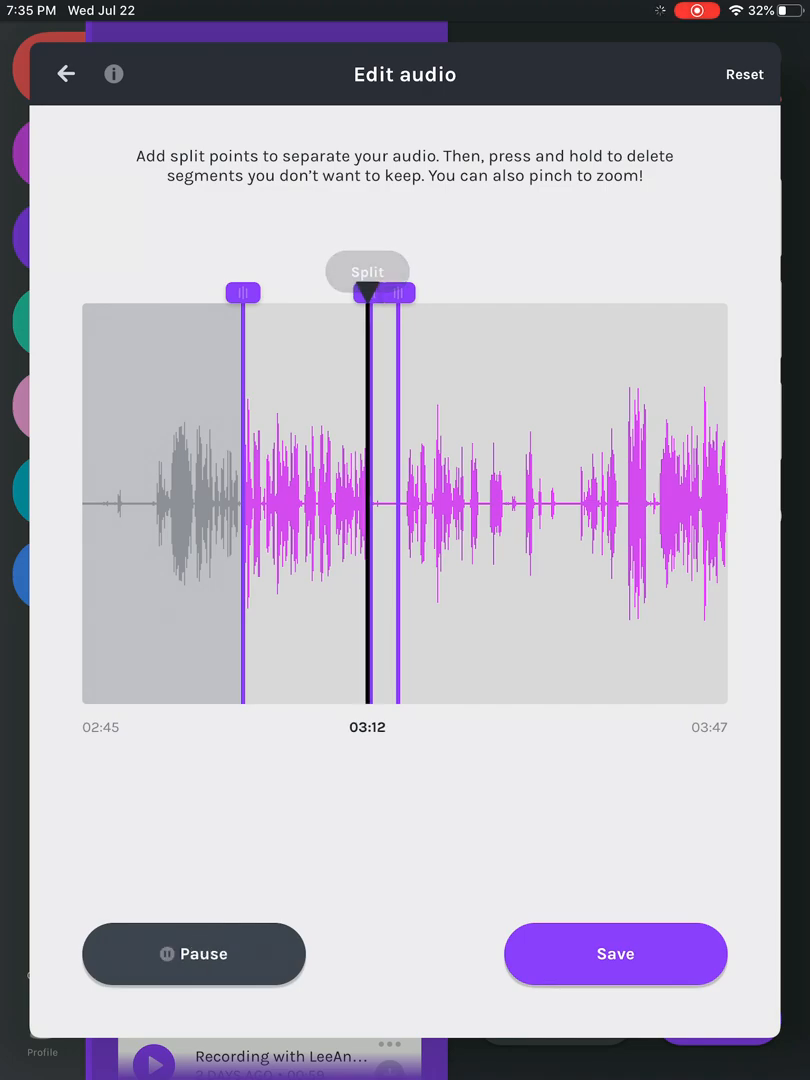
left_click_drag(367, 292, 388, 292)
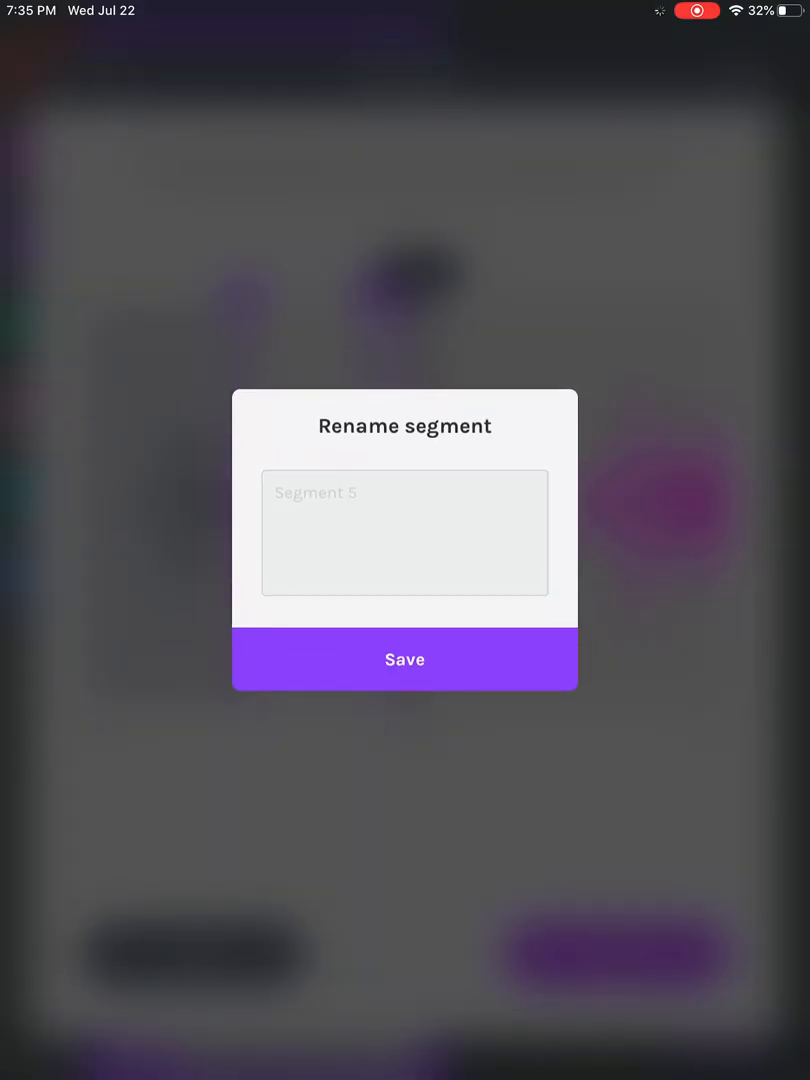
left_click(404, 659)
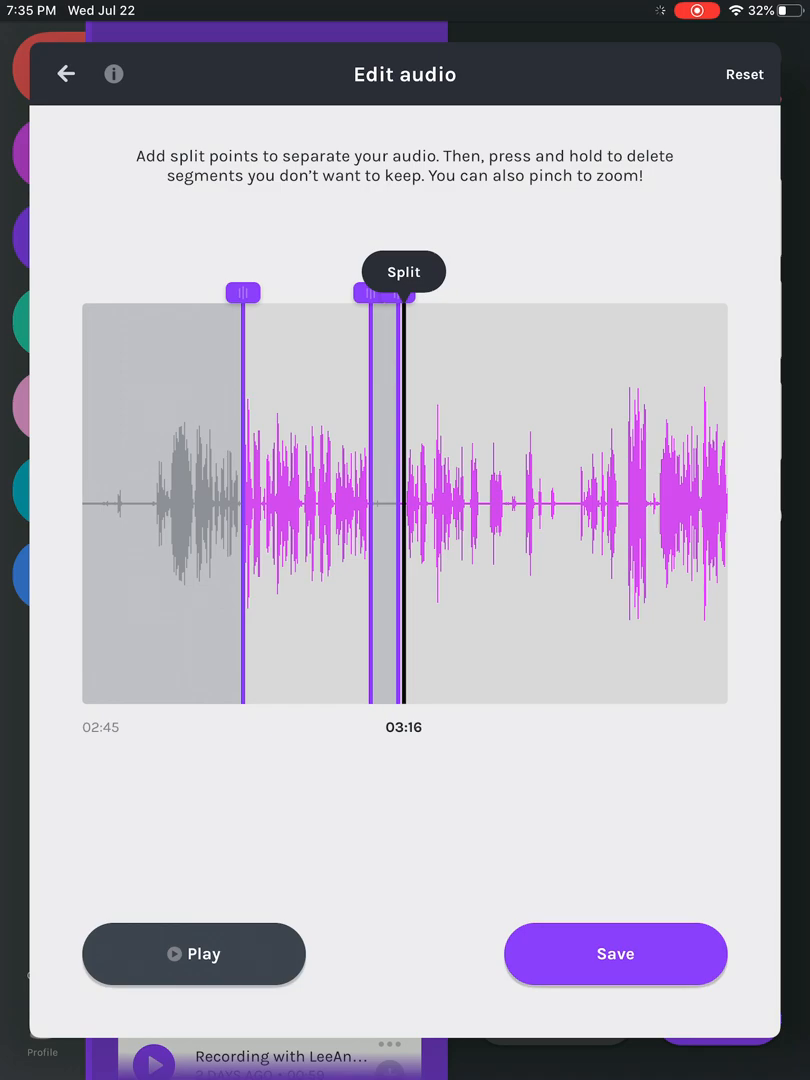
Play onward and place a split point at 3:37
left_click(193, 953)
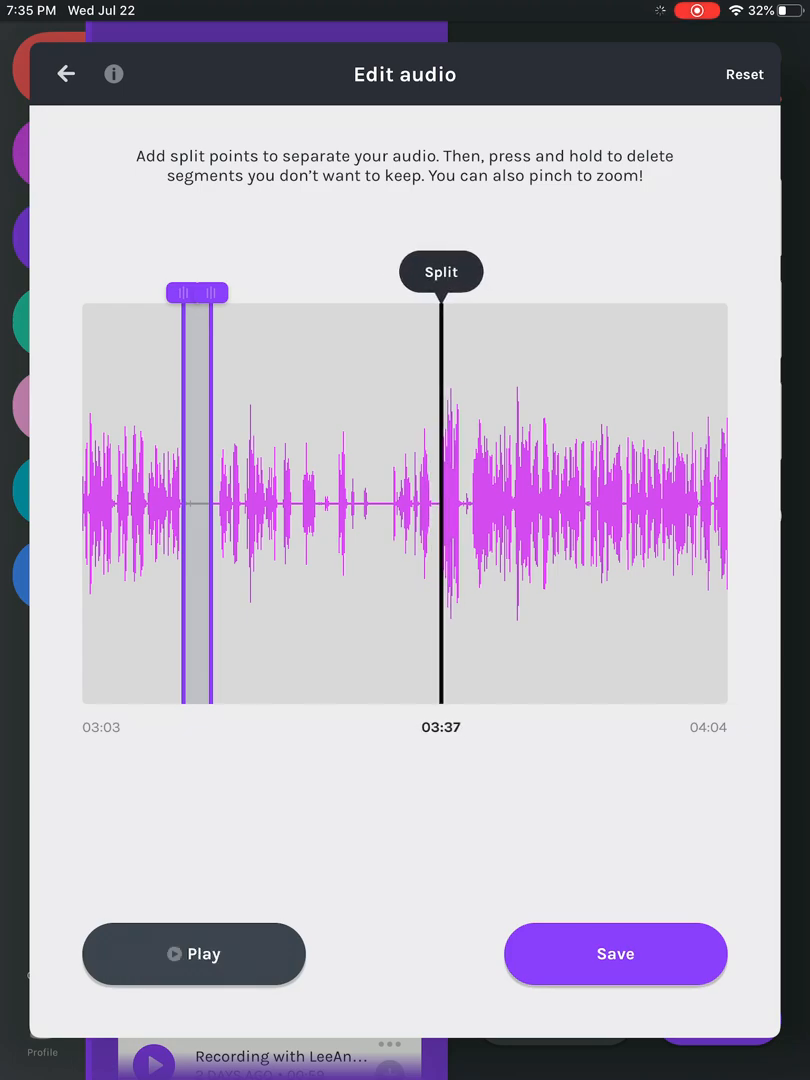
left_click(440, 271)
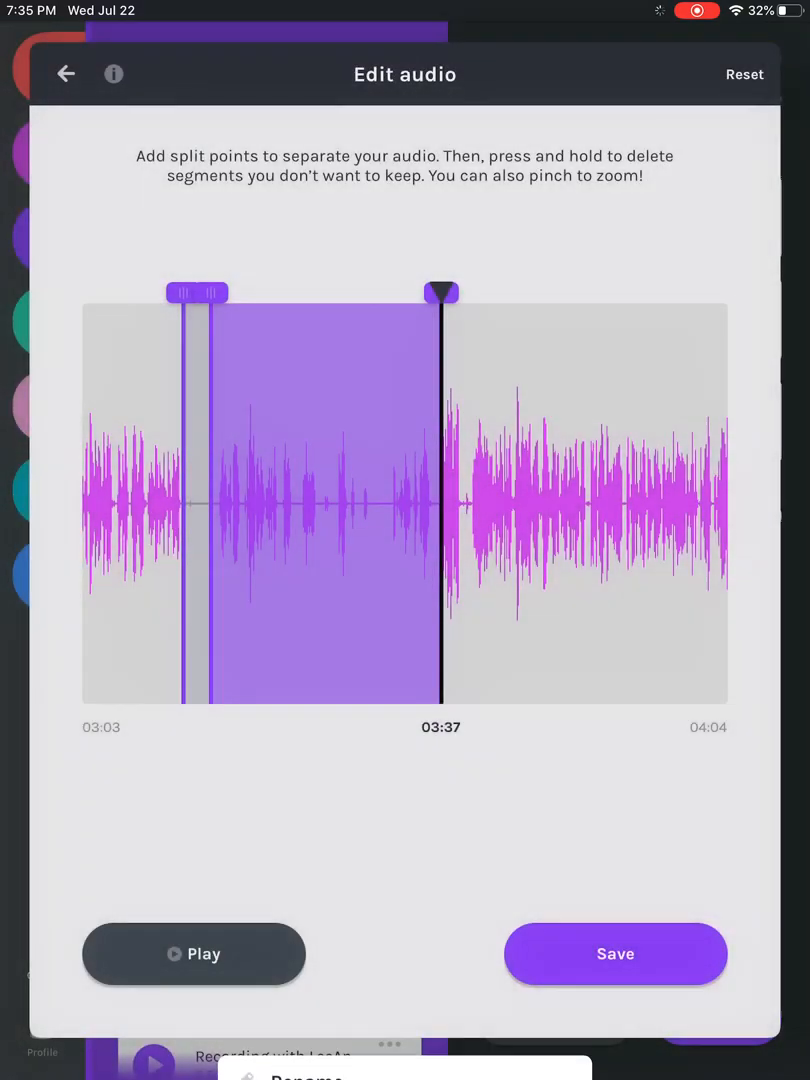
Delete the 3:15–3:37 segment and move the playhead to about 3:40
left_click(194, 954)
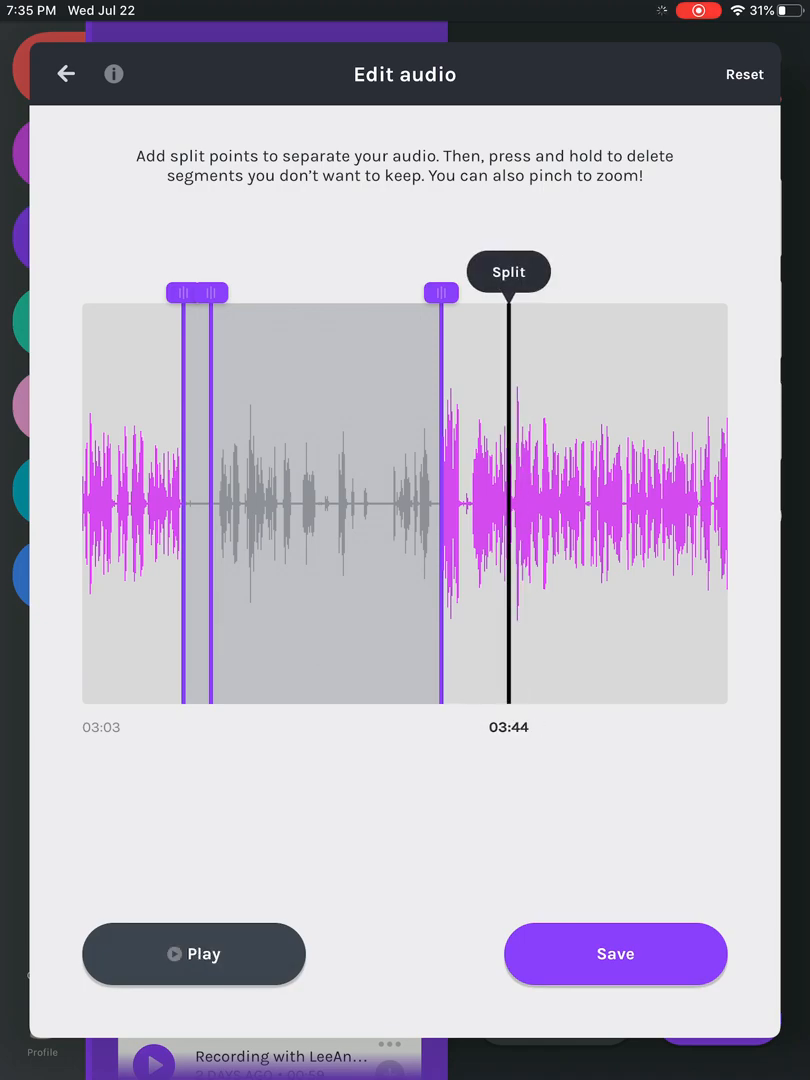
left_click(194, 953)
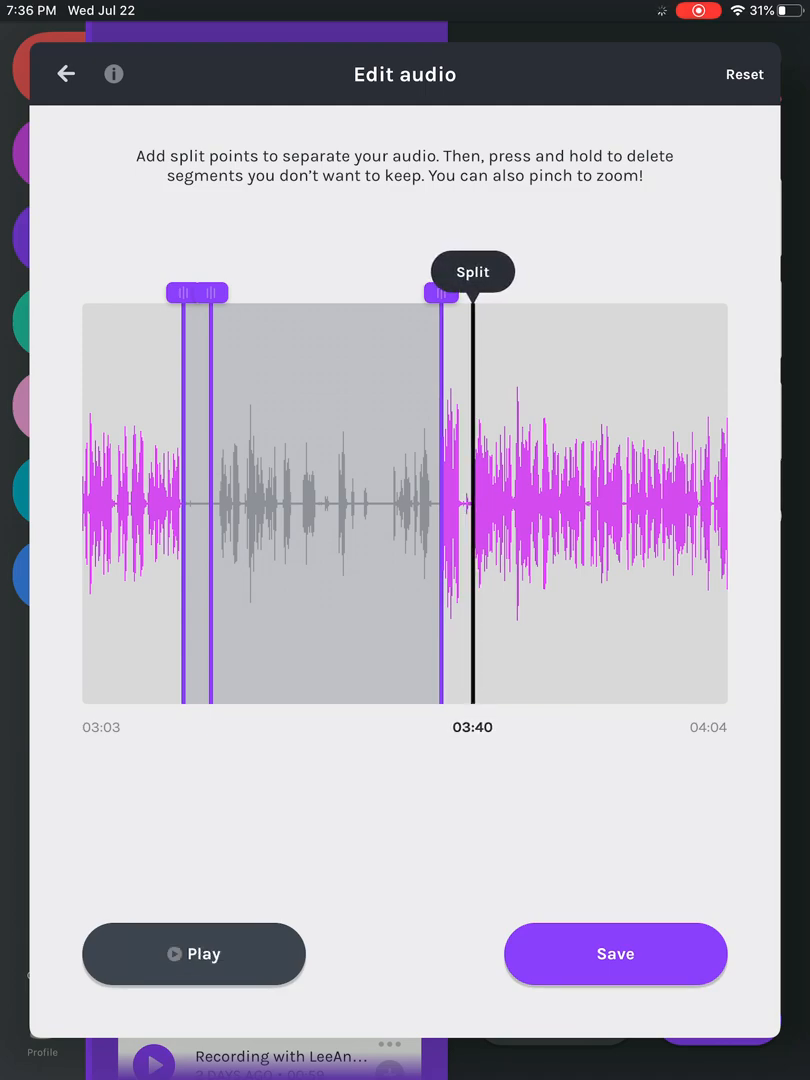
Split off the 3:40–3:44 piece, dismiss the Rename box, and replay to check the cut
left_click(194, 954)
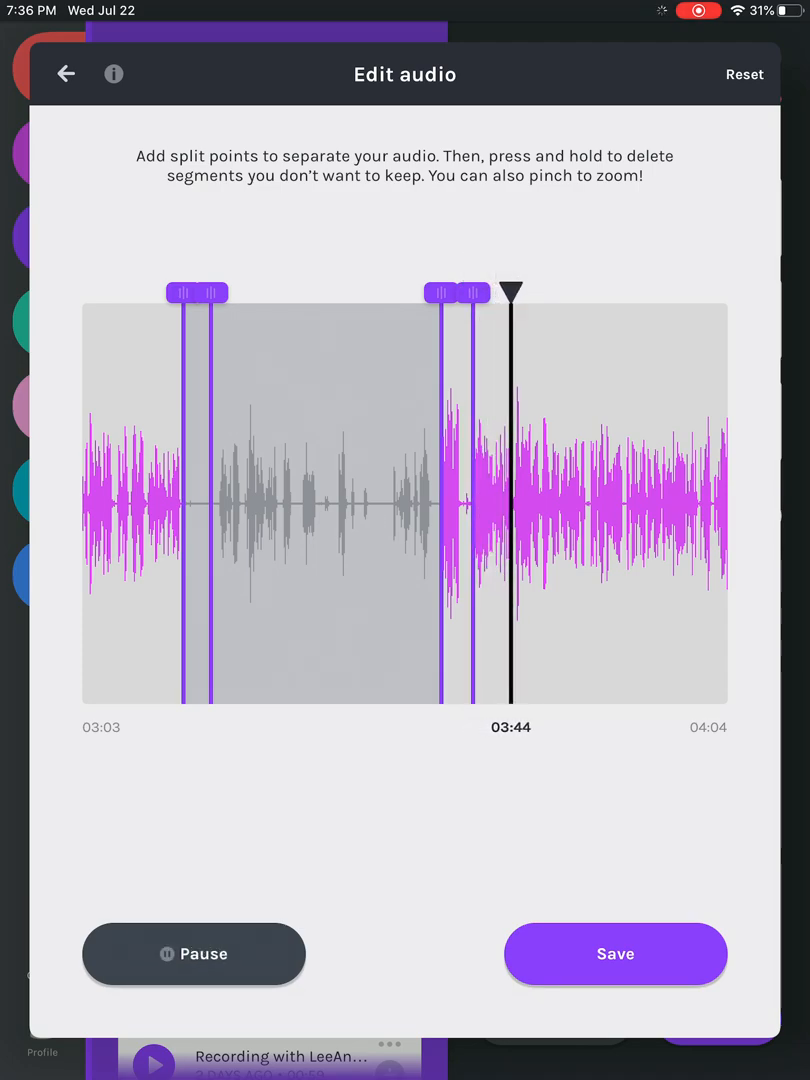
left_click(194, 953)
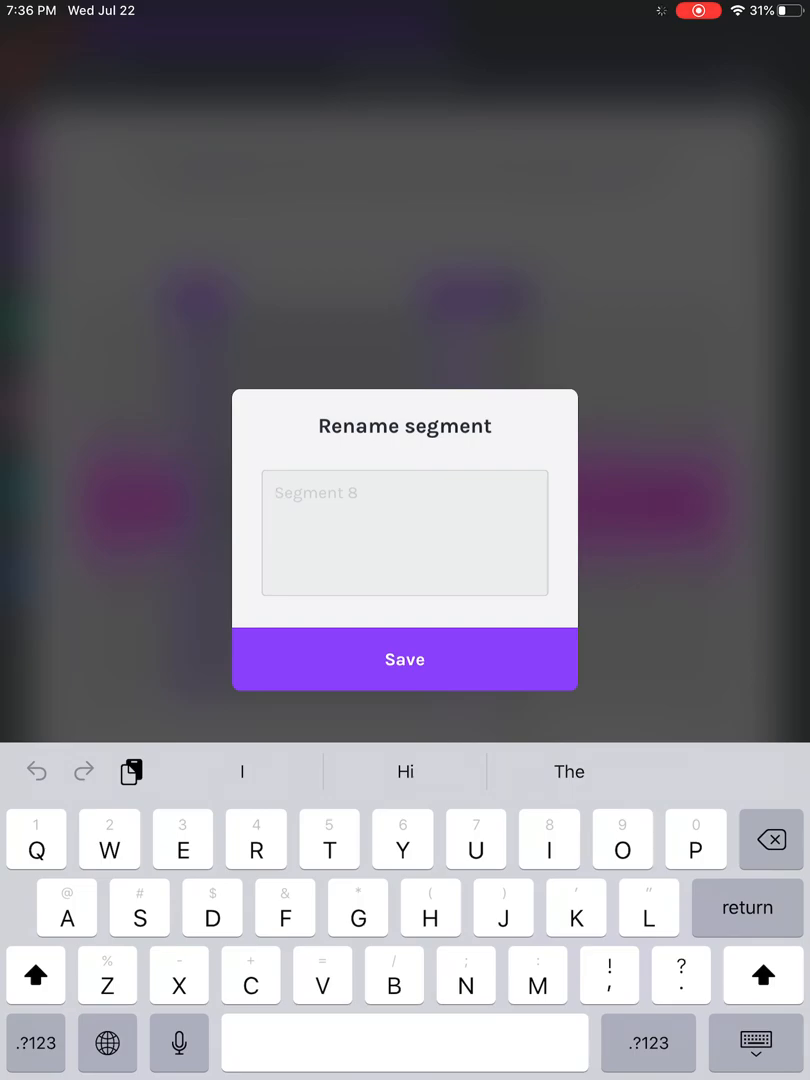
left_click(405, 659)
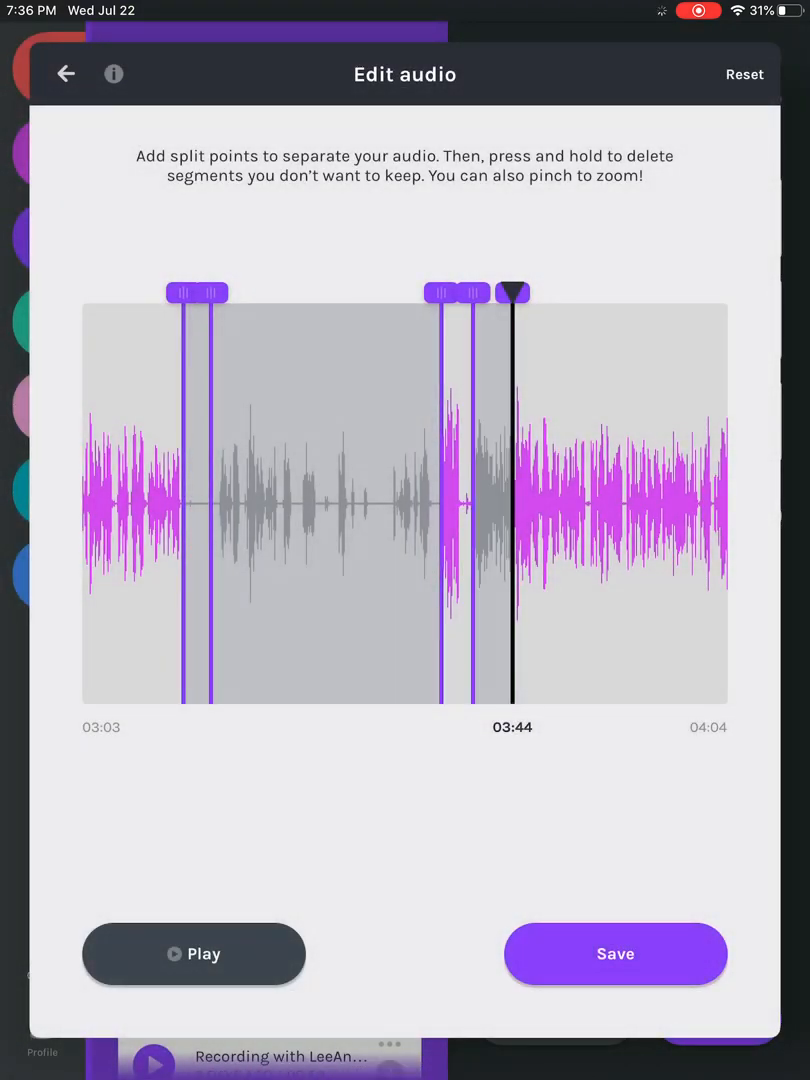
left_click(194, 954)
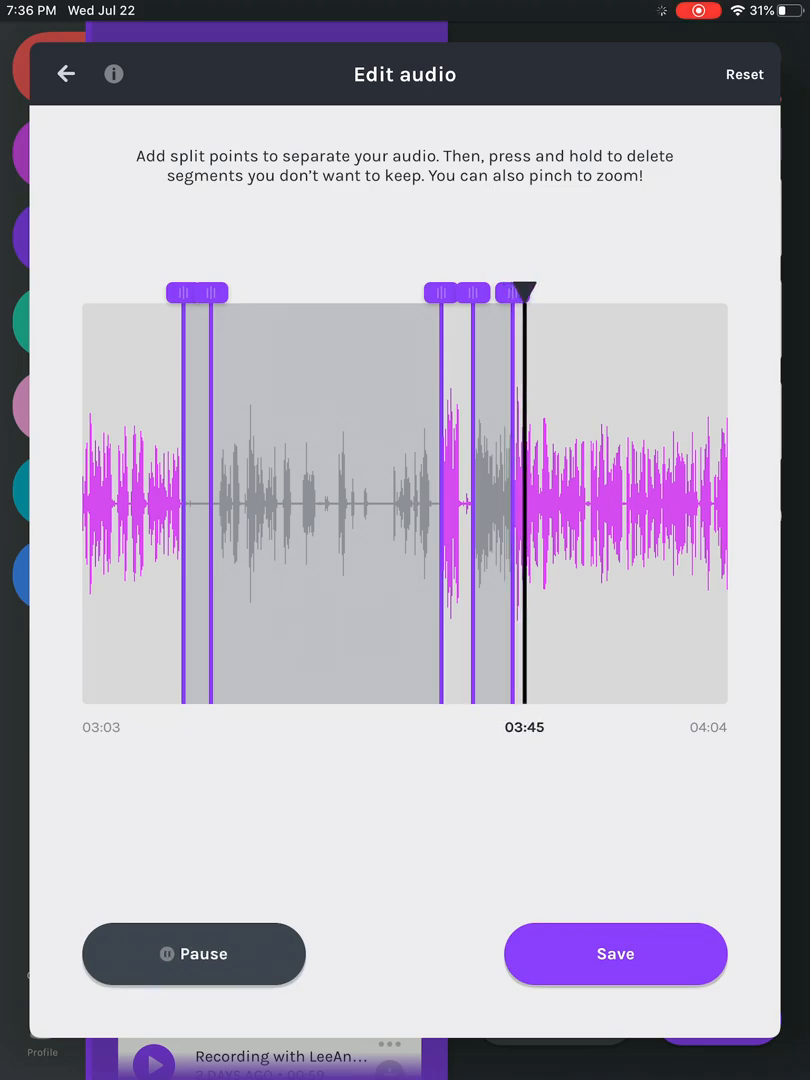